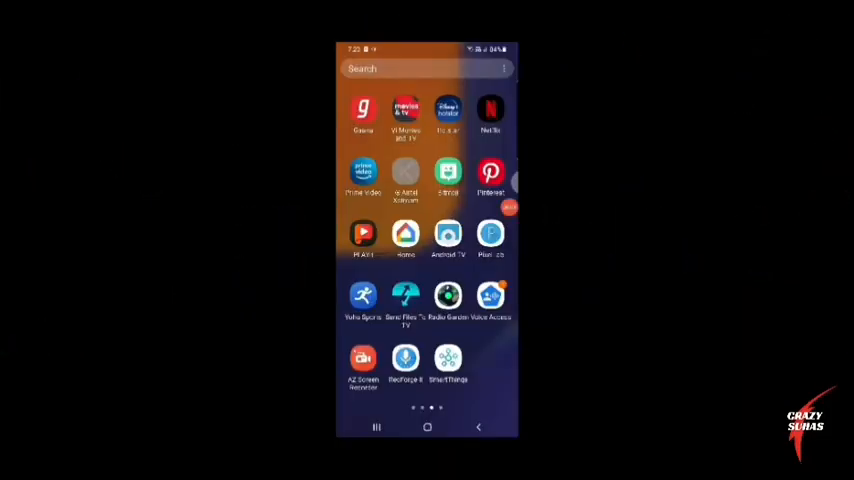
- Search Google for 'droidcam download' and open the Softonic DroidCam result
{"action": "scroll", "scroll_direction": "left", "scroll_amount": 3}
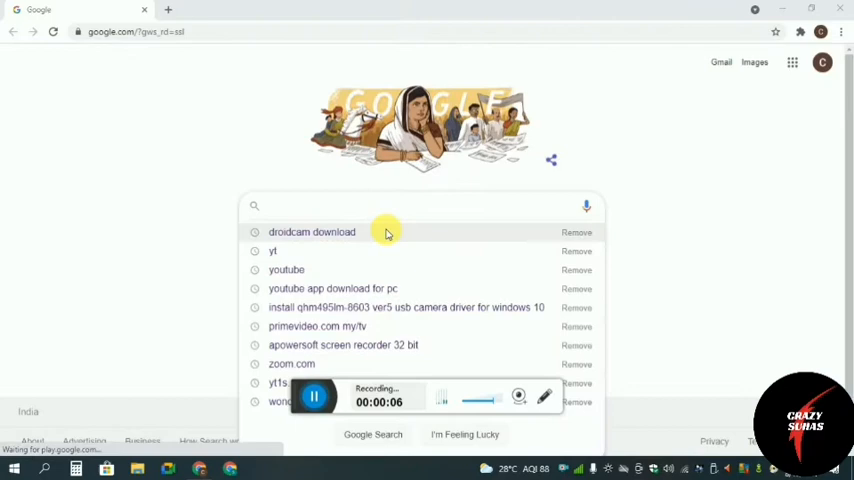
{"action": "left_click", "coordinate": [312, 232]}
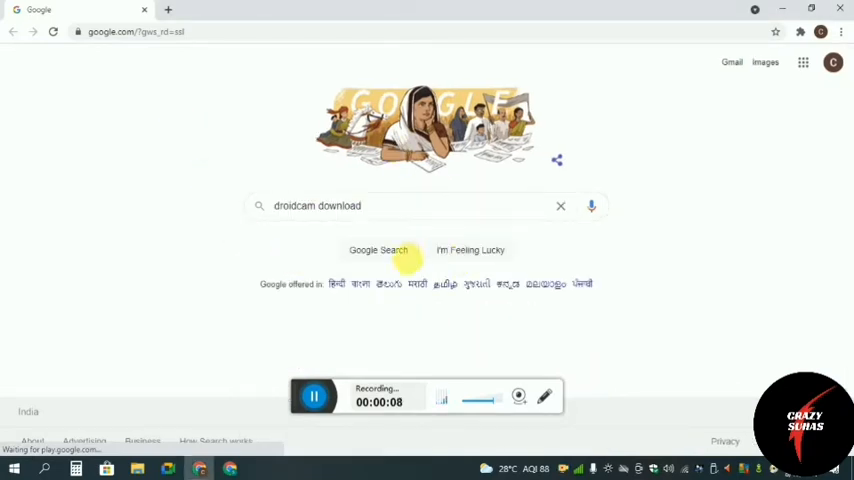
{"action": "left_click", "coordinate": [378, 250]}
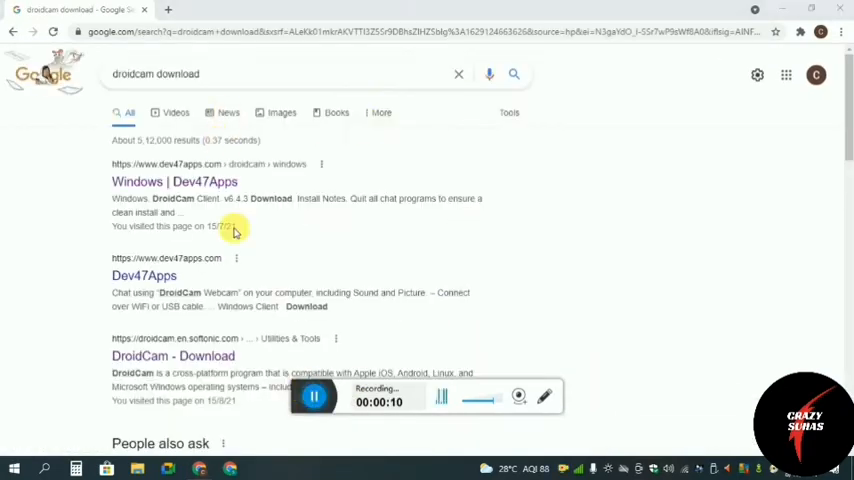
{"action": "mouse_move", "coordinate": [118, 340]}
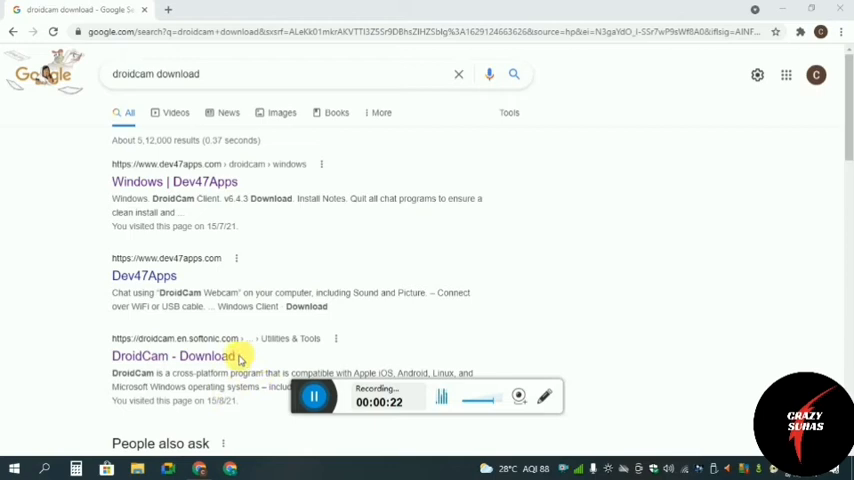
{"action": "left_click", "coordinate": [172, 356]}
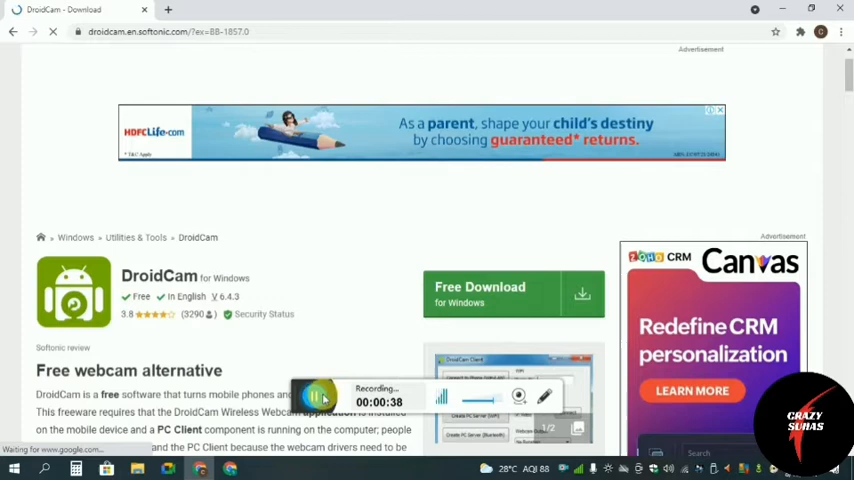
- Download the DroidCam Windows installer from Softonic's Free Download for PC link
{"action": "left_click", "coordinate": [512, 292]}
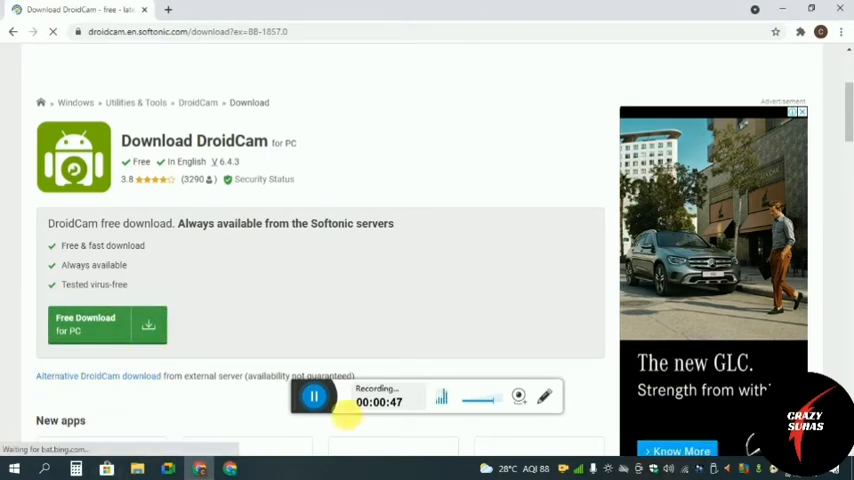
{"action": "left_click", "coordinate": [86, 324]}
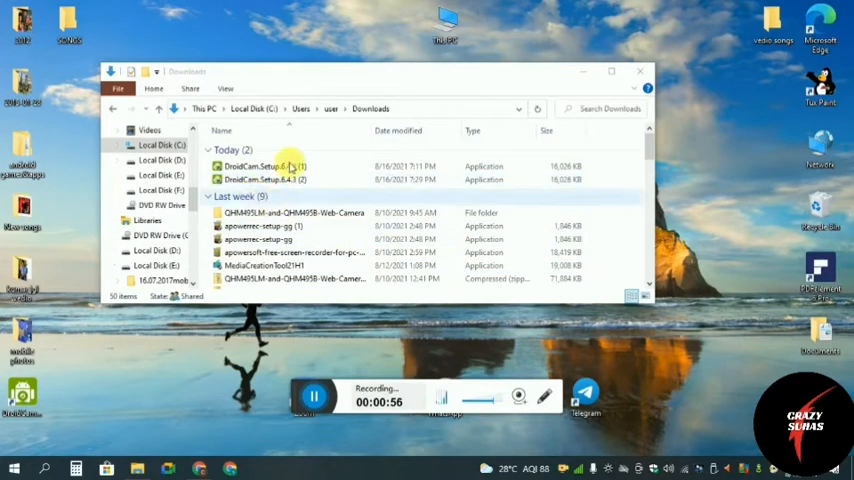
- Run the DroidCam.Setup.6.4.3 installer from the Downloads folder
{"action": "left_click", "coordinate": [260, 180]}
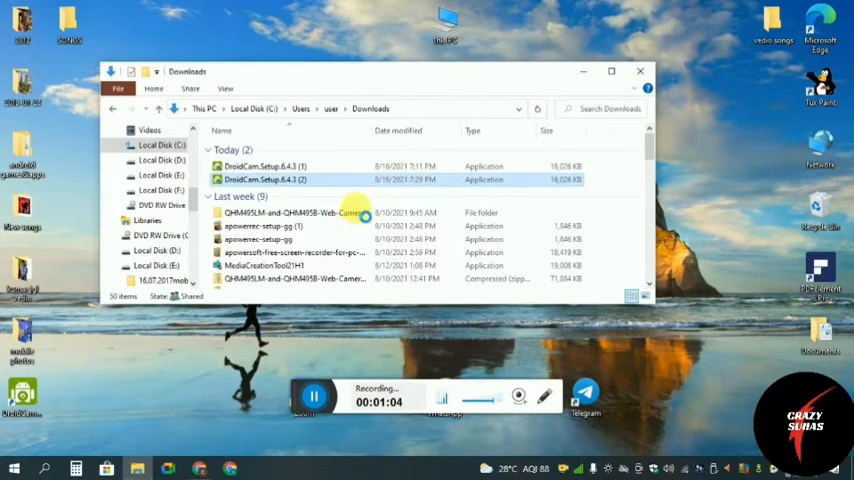
{"action": "right_click", "coordinate": [262, 180]}
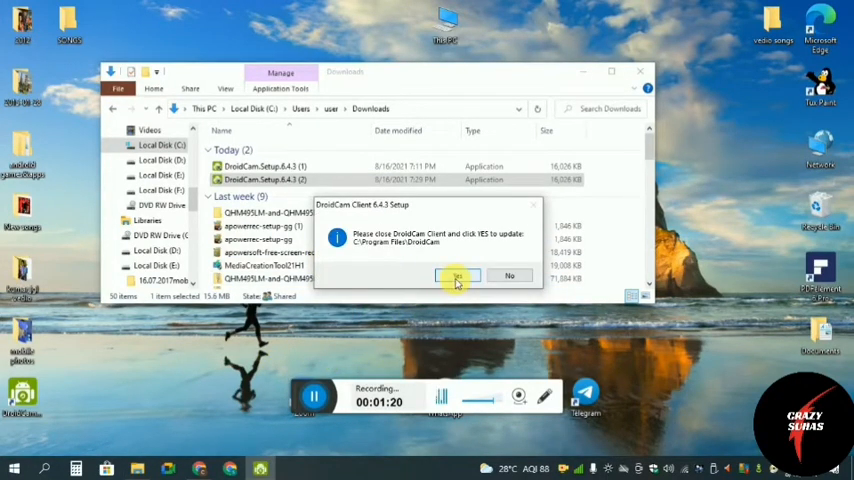
- Update the existing DroidCam installation, keeping the default components
{"action": "left_click", "coordinate": [456, 276]}
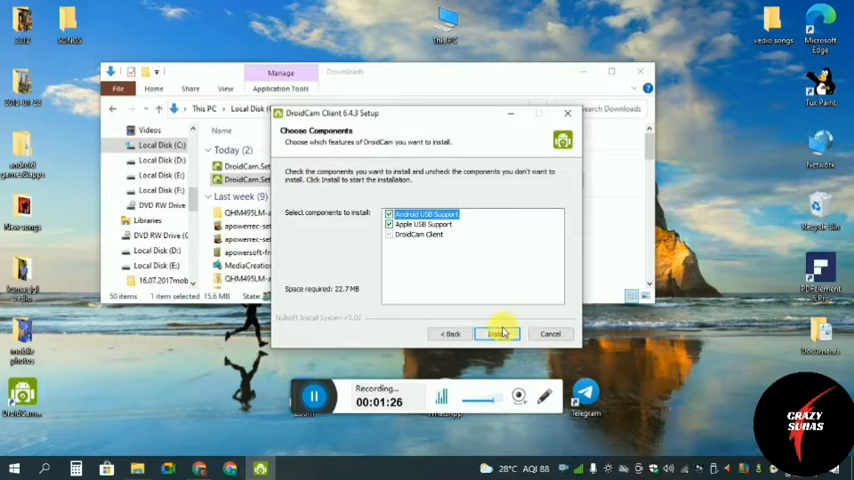
{"action": "left_click", "coordinate": [498, 332]}
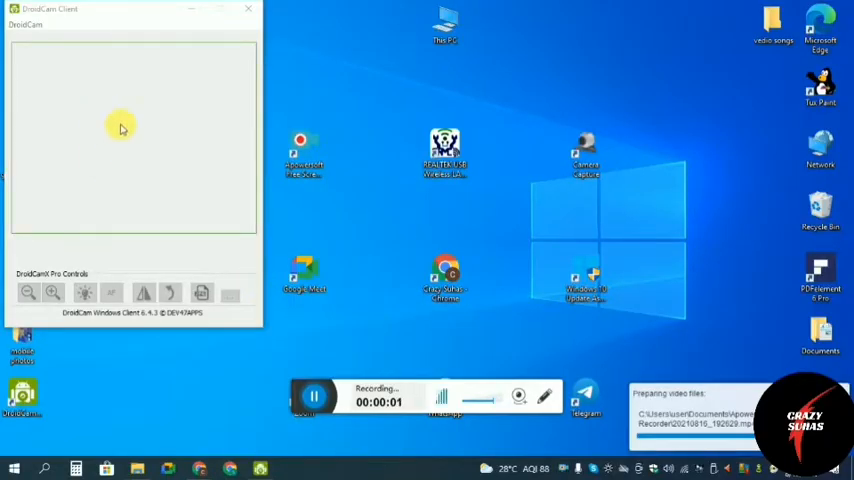
{"action": "mouse_move", "coordinate": [92, 108]}
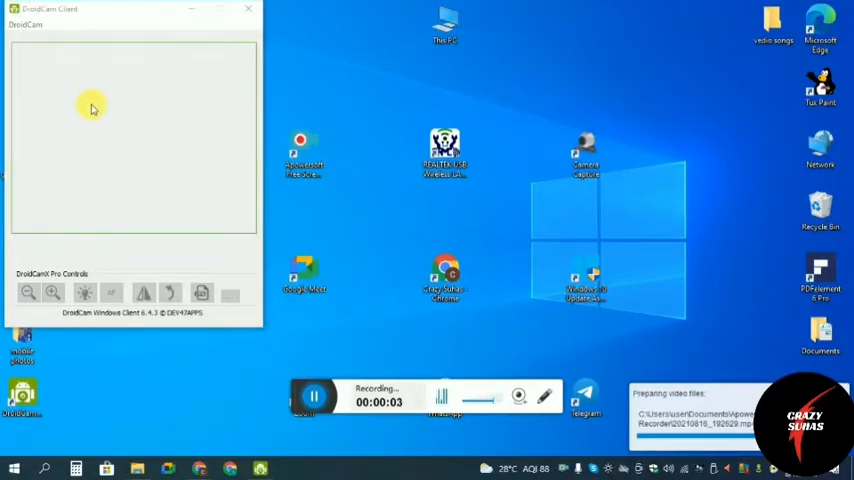
- Start a new connection from the preview area to reach the Connect window
{"action": "right_click", "coordinate": [92, 108]}
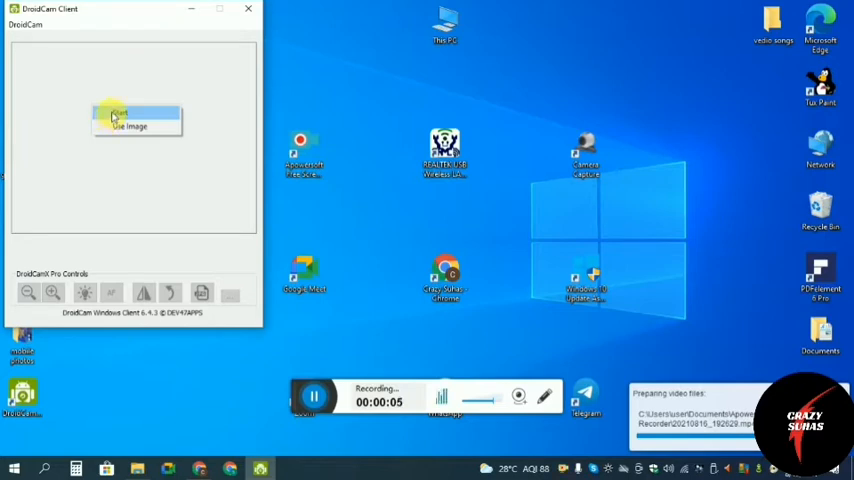
{"action": "left_click", "coordinate": [130, 118]}
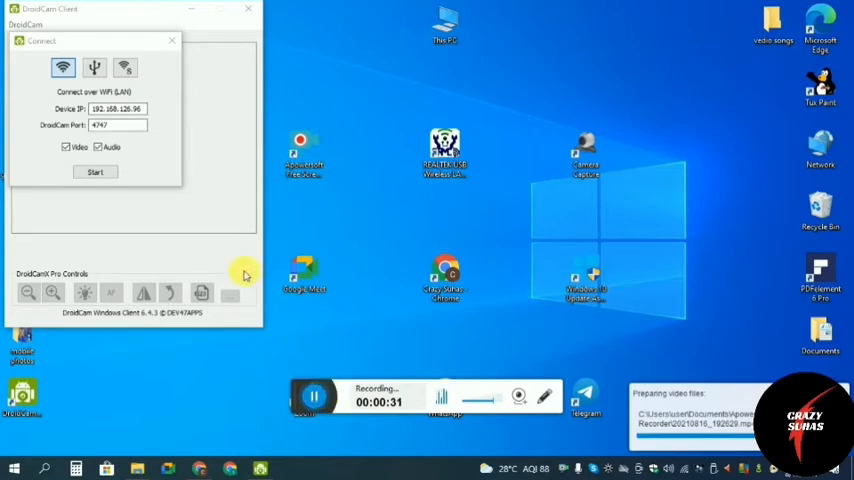
{"action": "mouse_move", "coordinate": [144, 148]}
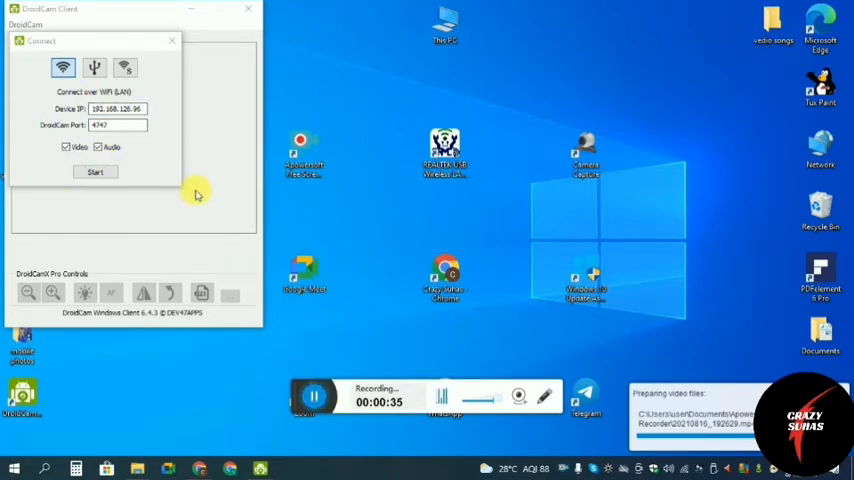
{"action": "mouse_move", "coordinate": [164, 200]}
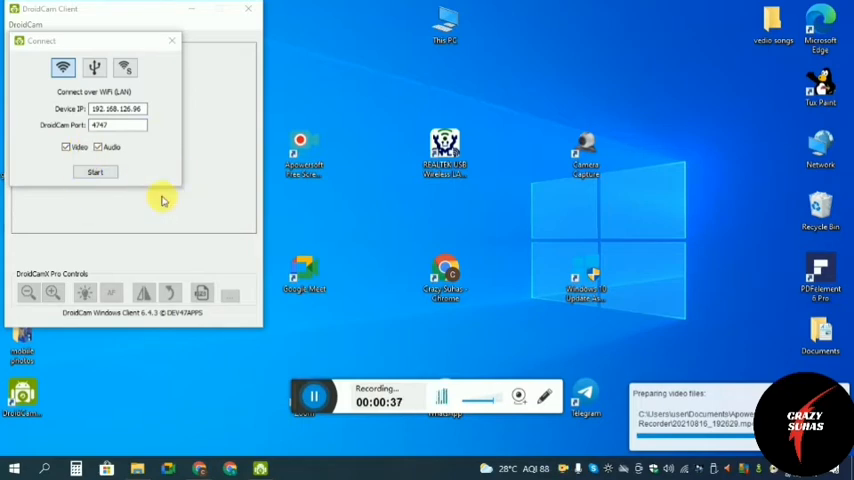
- Connect to the phone over Wi-Fi with the listed device IP and port, video and audio on
{"action": "left_click", "coordinate": [96, 172]}
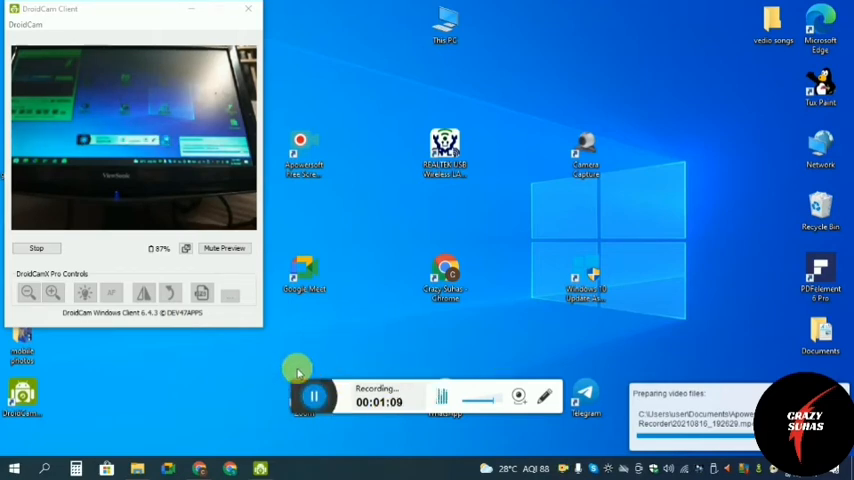
{"action": "mouse_move", "coordinate": [372, 370]}
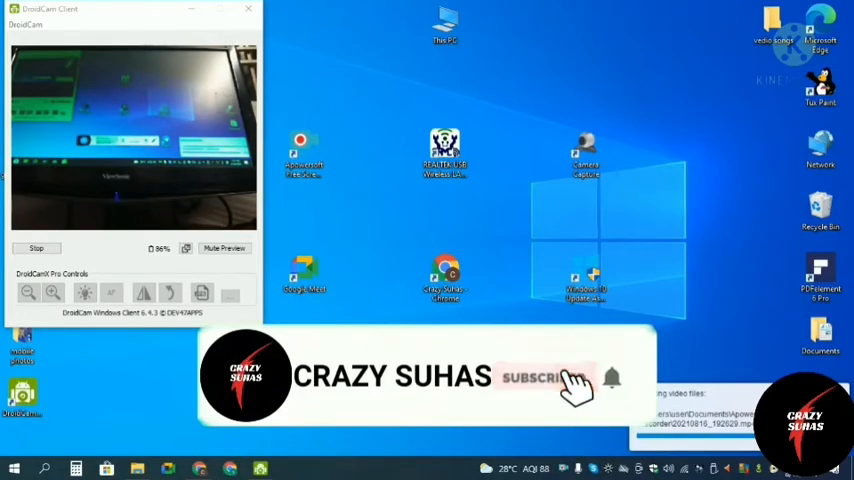
{"action": "left_click", "coordinate": [544, 376]}
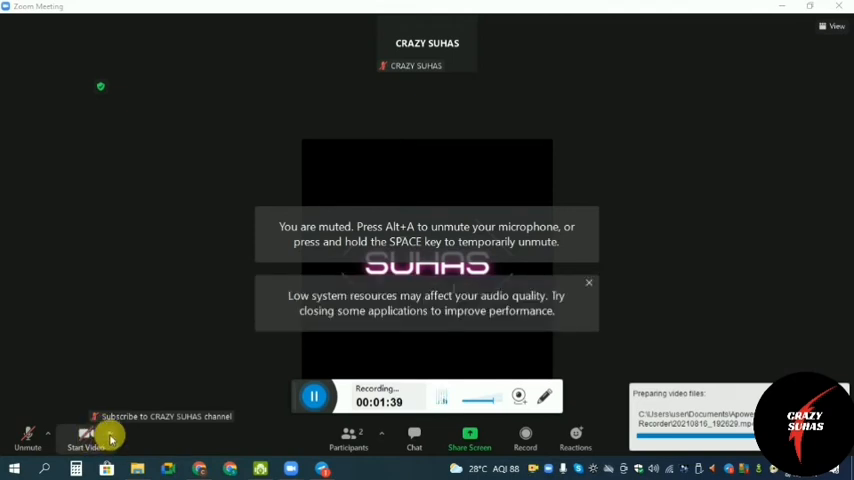
- Turn on video from the DroidCam source in the Zoom meeting and mute the microphone
{"action": "left_click", "coordinate": [96, 432]}
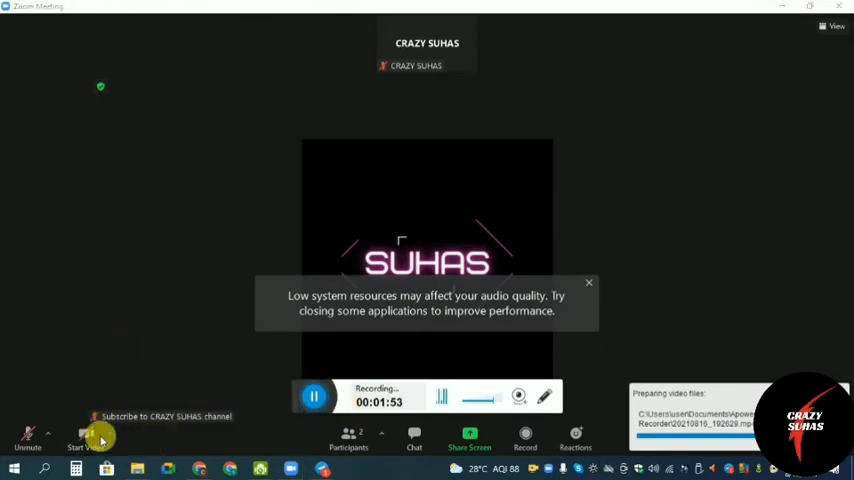
{"action": "mouse_move", "coordinate": [212, 416]}
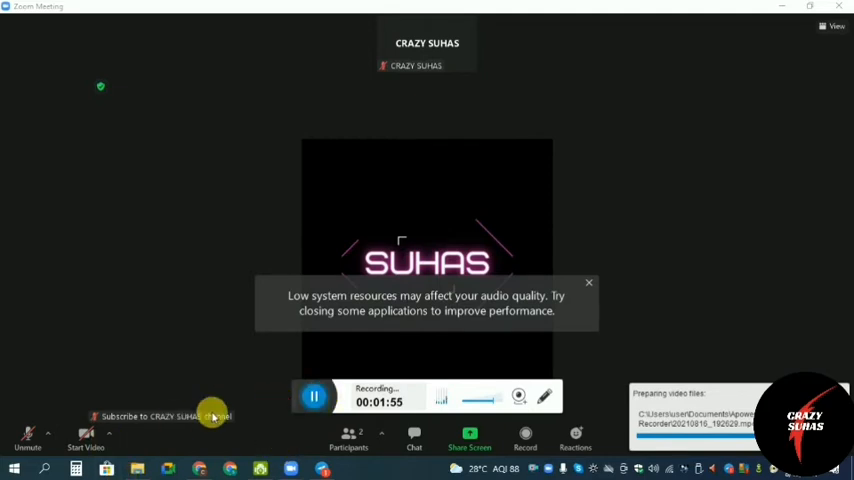
{"action": "left_click", "coordinate": [48, 432]}
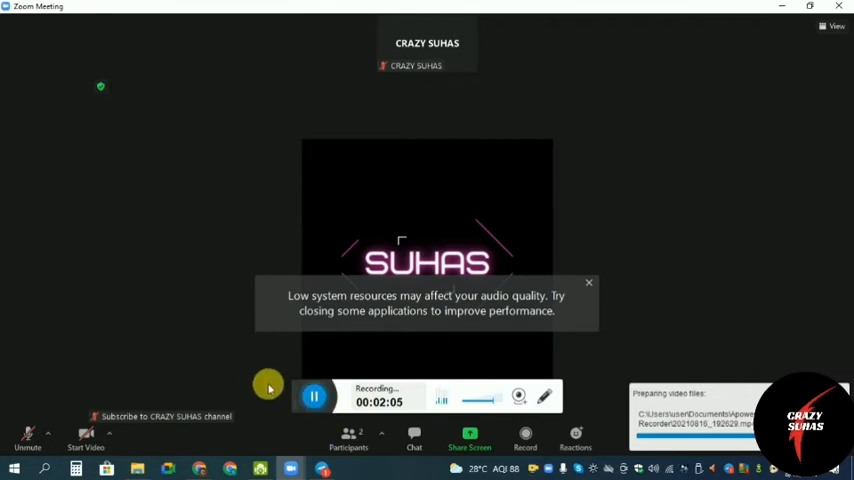
{"action": "left_click", "coordinate": [314, 396]}
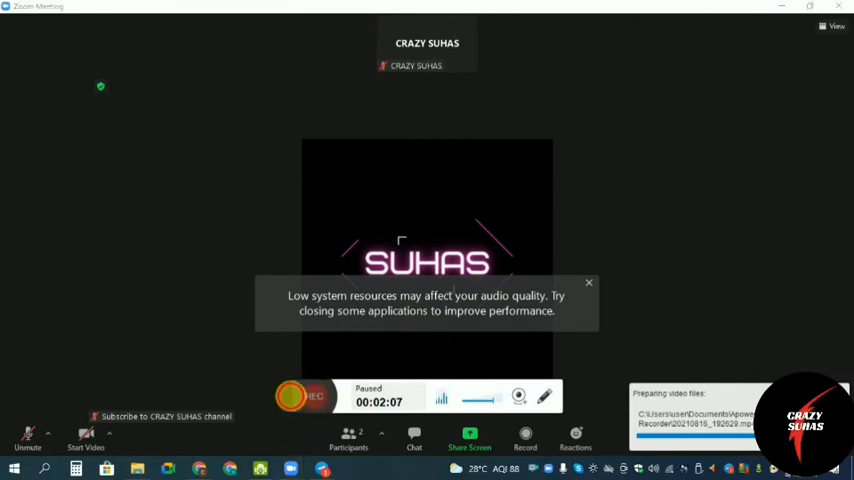
{"action": "left_click", "coordinate": [314, 396]}
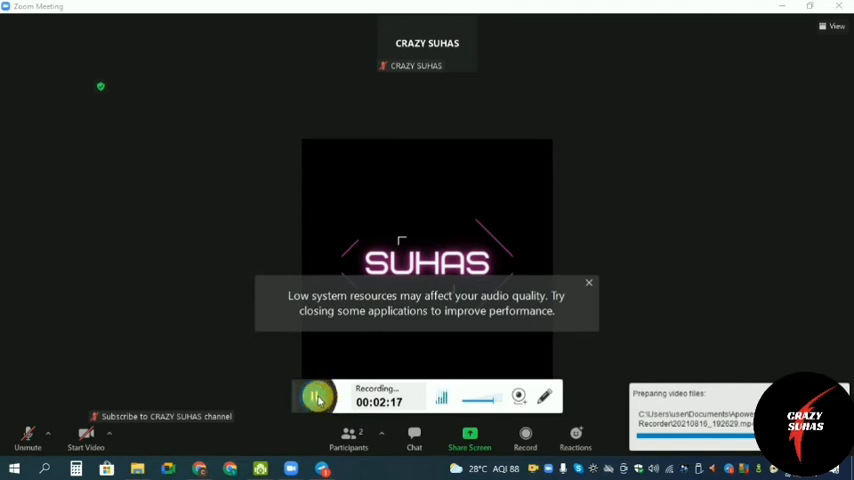
{"action": "left_click", "coordinate": [86, 436]}
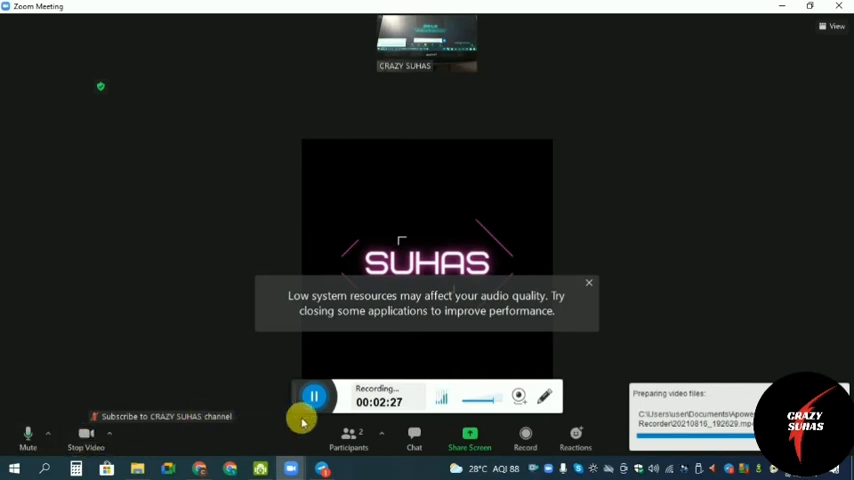
{"action": "left_click", "coordinate": [28, 436]}
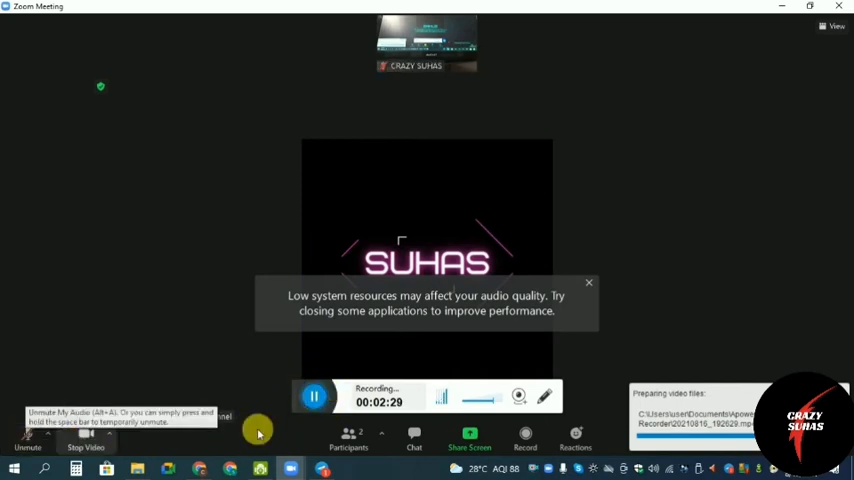